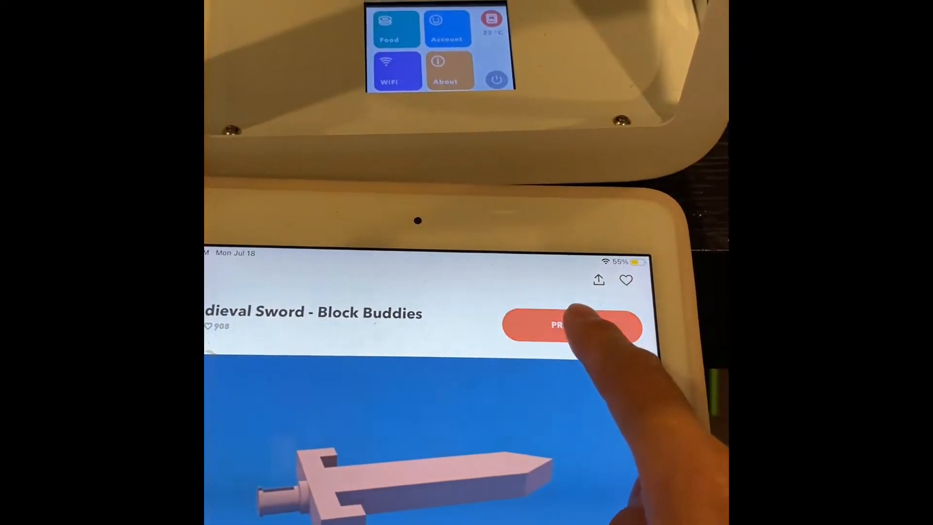
- Send the Medieval Sword toy to the printer from its model page
left_click(565, 326)
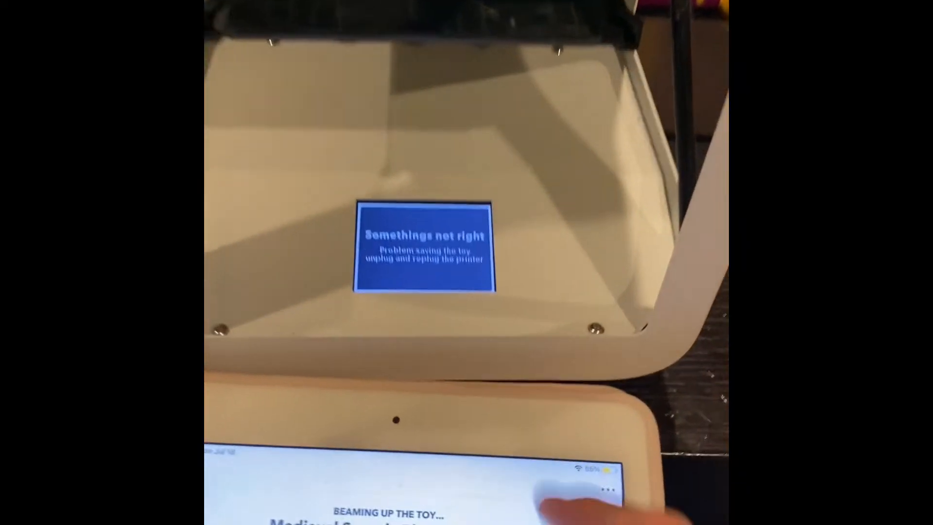